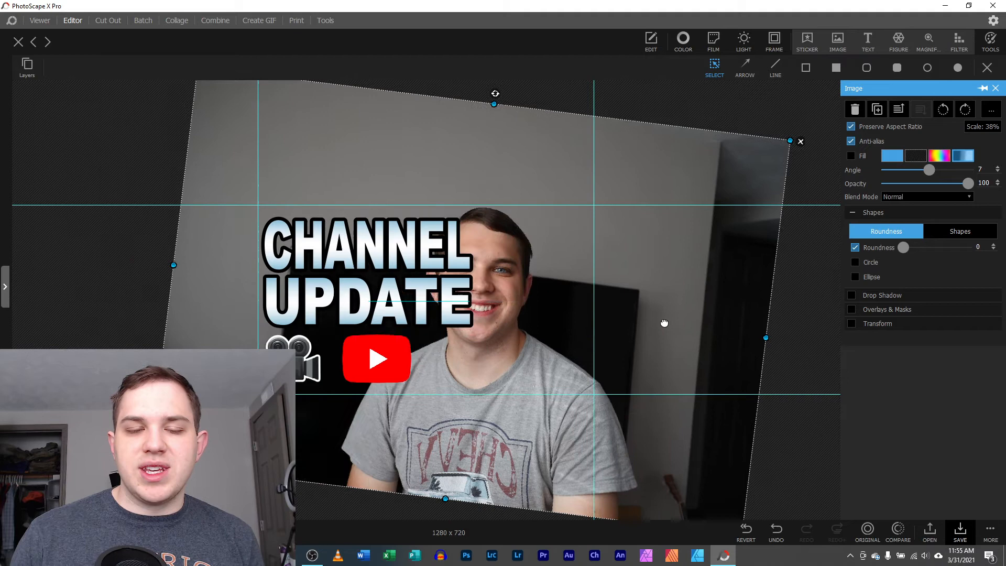
Step: Browse and cancel film presets, duplicate the base photo, and raise the merge-objects prompt
{"action": "left_click", "coordinate": [366, 302]}
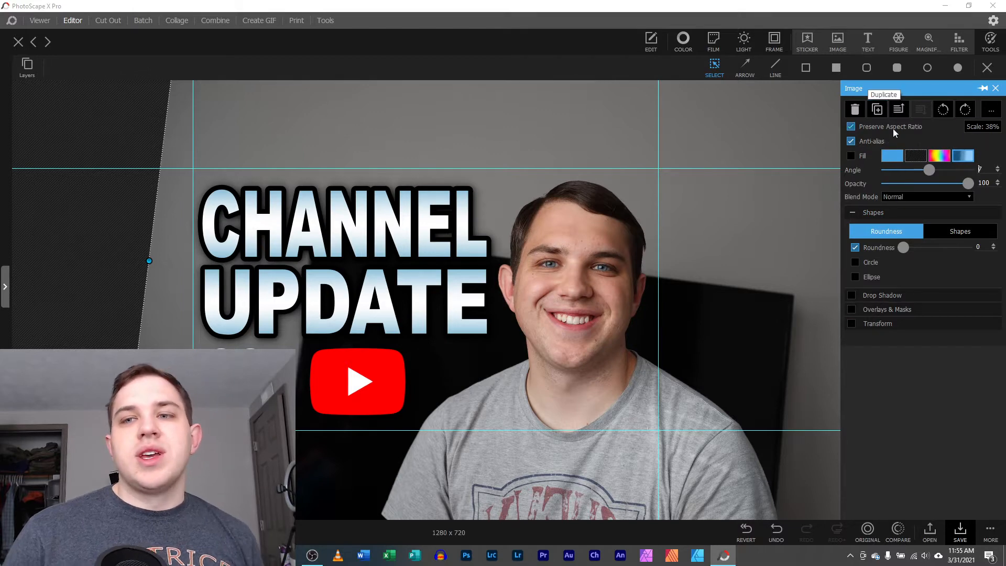
{"action": "left_click", "coordinate": [712, 40]}
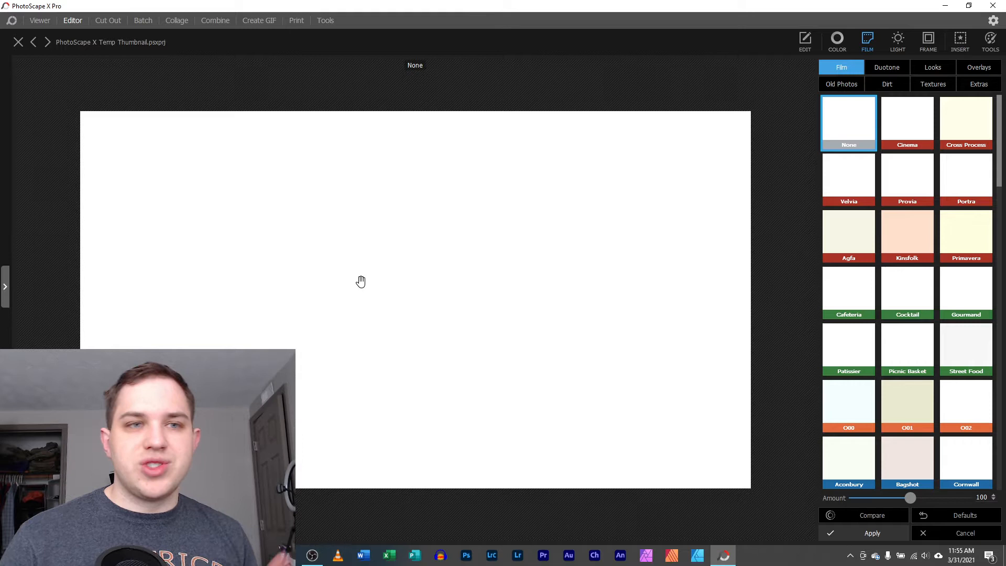
{"action": "left_click", "coordinate": [959, 41]}
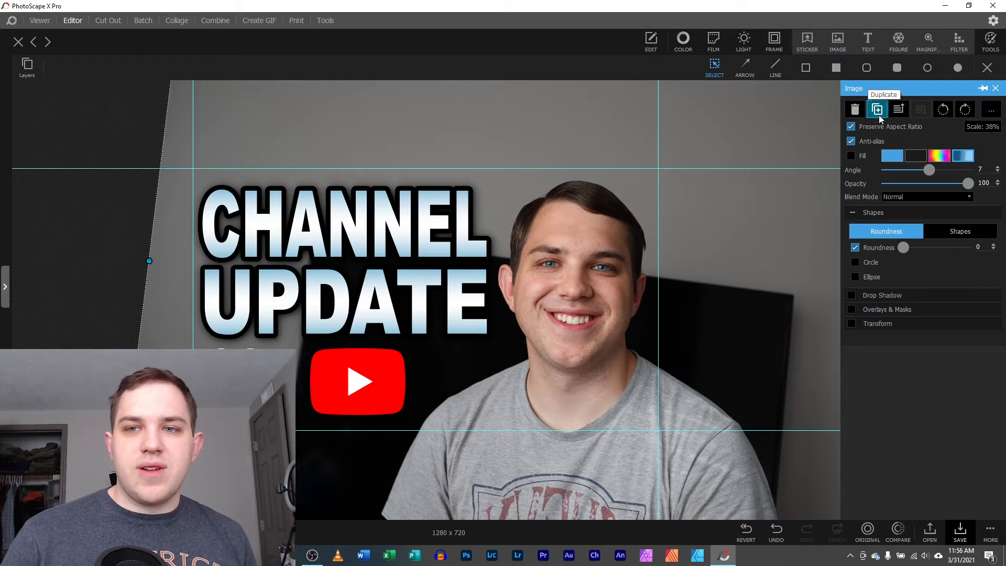
{"action": "left_click", "coordinate": [853, 109]}
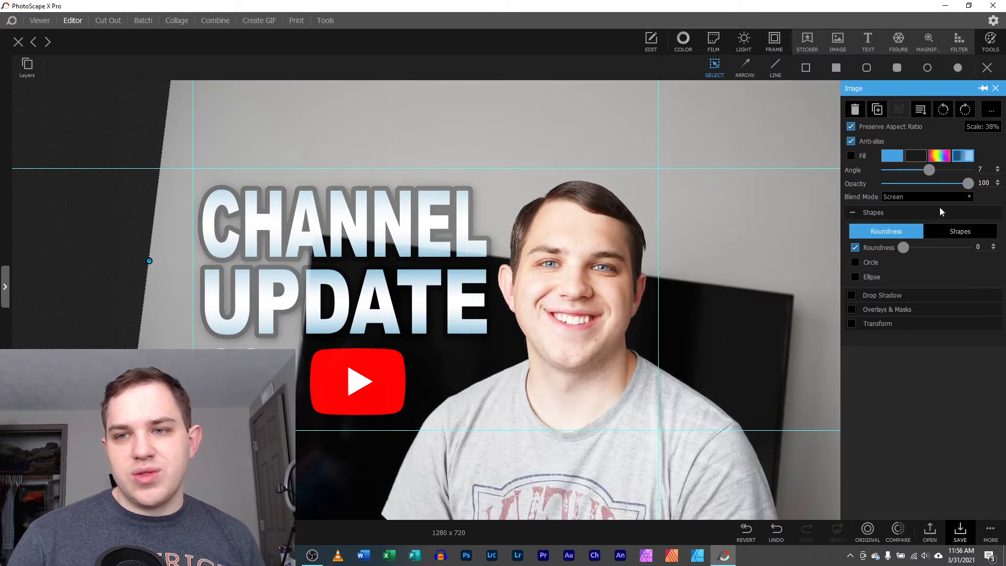
{"action": "left_click_drag", "start_coordinate": [968, 183], "coordinate": [922, 183]}
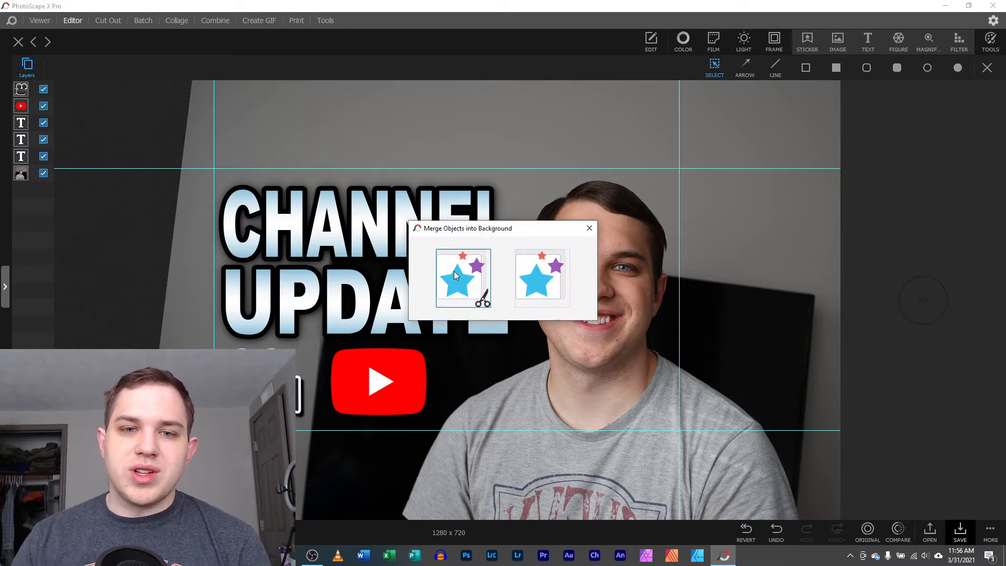
Step: Decline merging the six objects and open the base photo's right-click options
{"action": "left_click", "coordinate": [463, 277]}
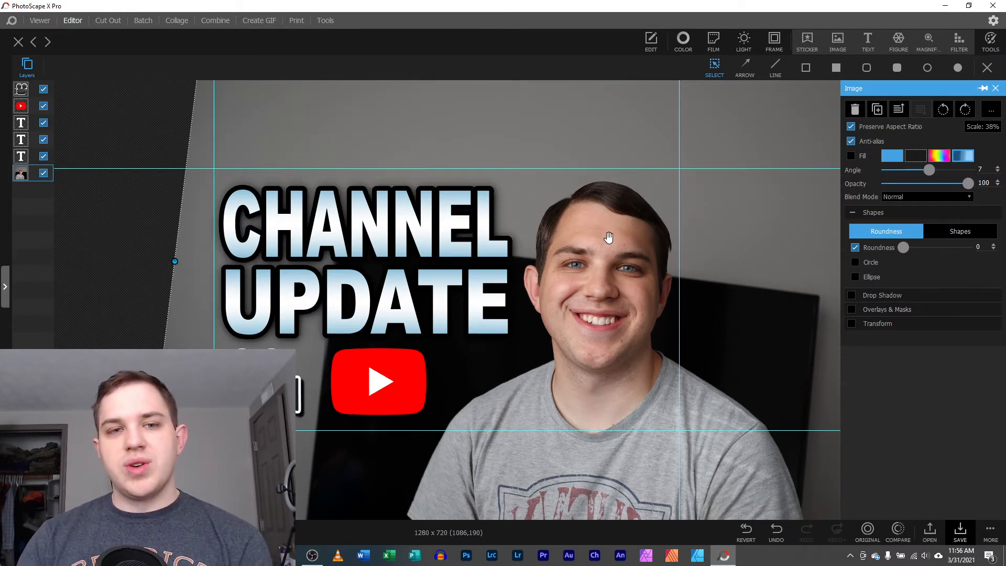
{"action": "right_click", "coordinate": [609, 237]}
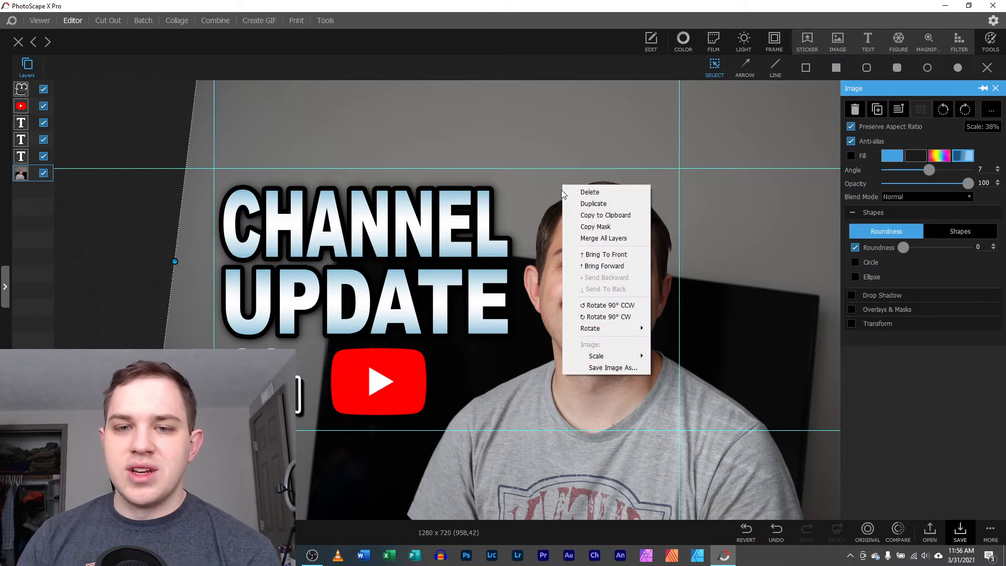
{"action": "mouse_move", "coordinate": [604, 214]}
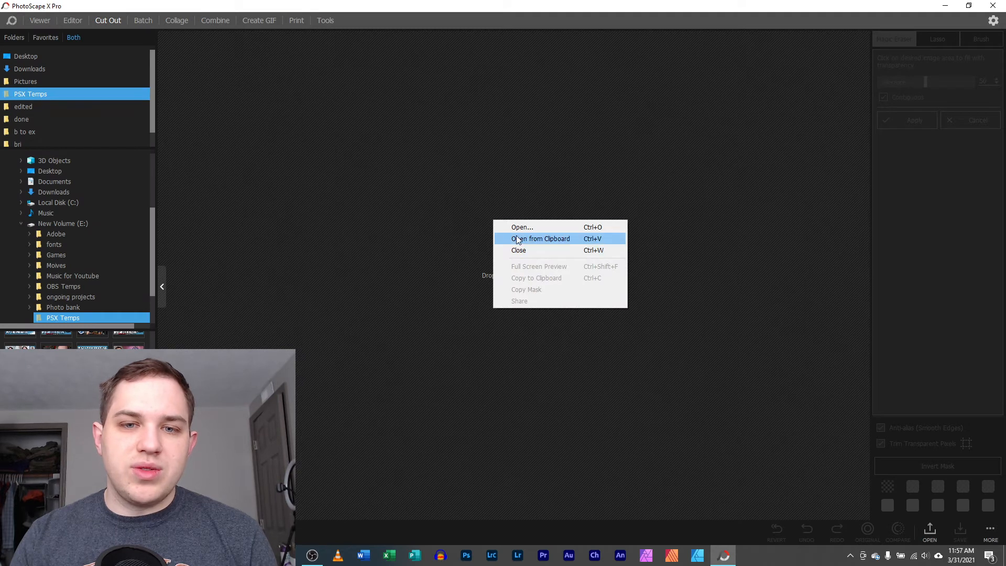
Step: Load the clipboard photo into Cut Out and save it to the Desktop as noname-cutout.png
{"action": "left_click", "coordinate": [540, 237]}
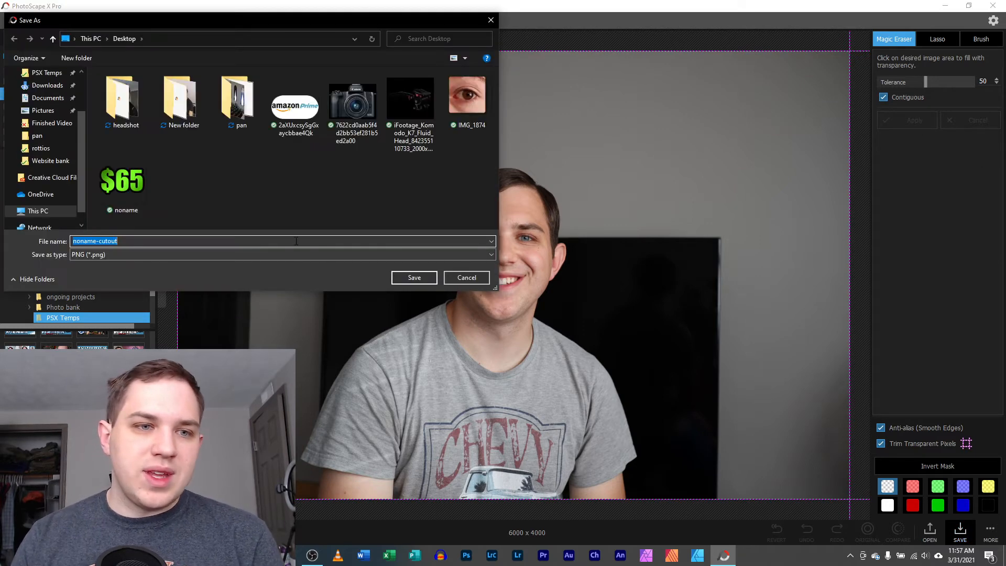
{"action": "left_click", "coordinate": [45, 81]}
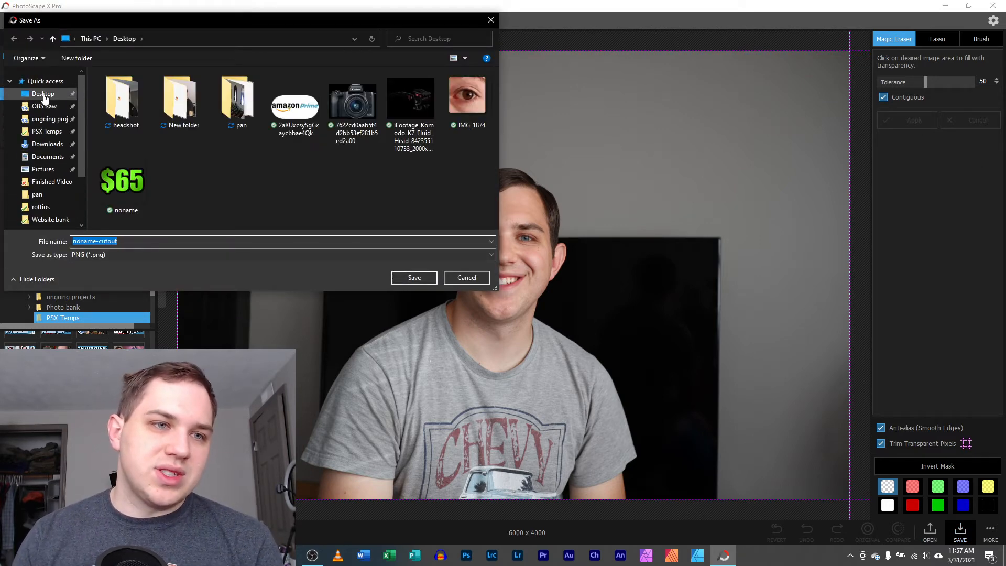
{"action": "left_click", "coordinate": [466, 278]}
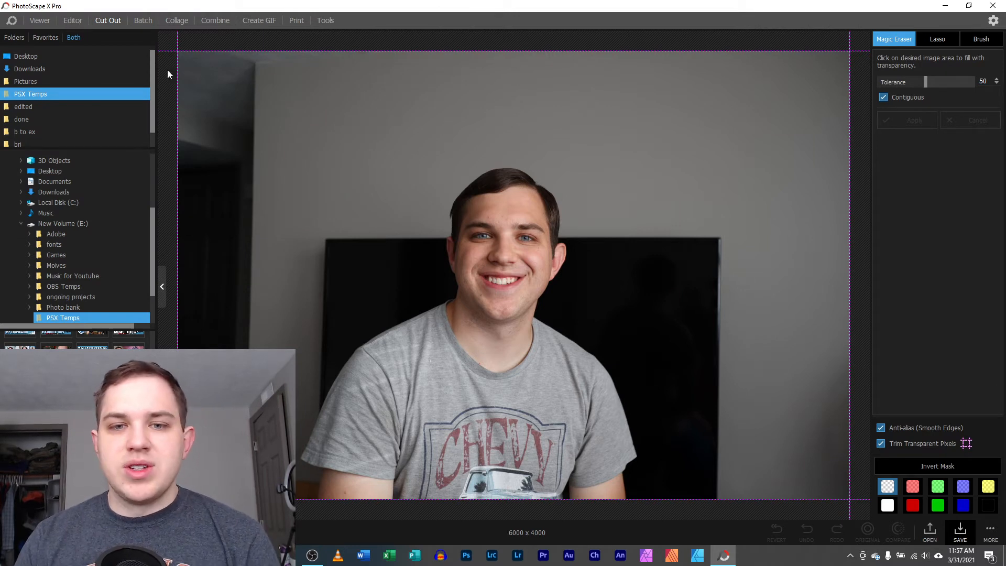
{"action": "left_click", "coordinate": [960, 531]}
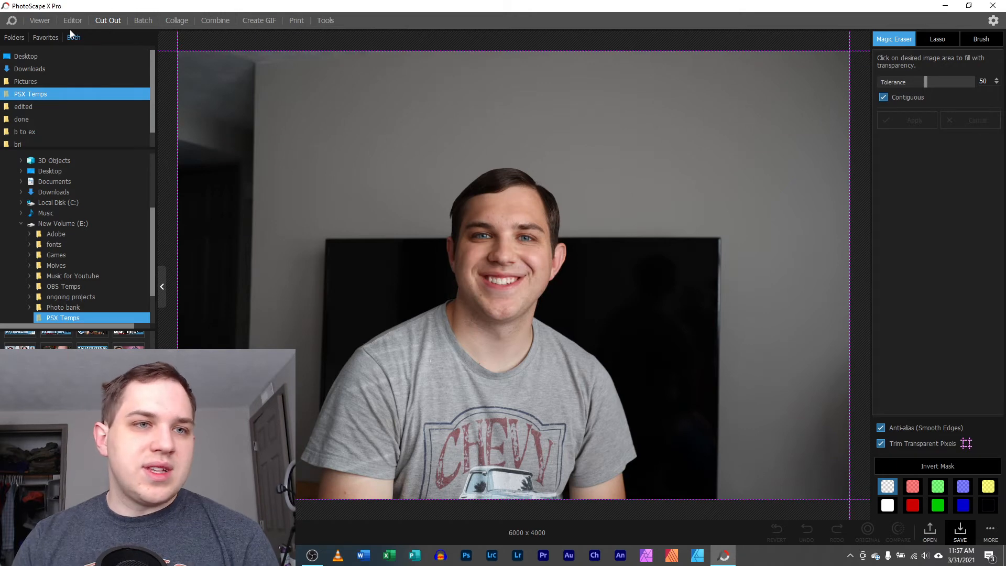
{"action": "left_click", "coordinate": [73, 20]}
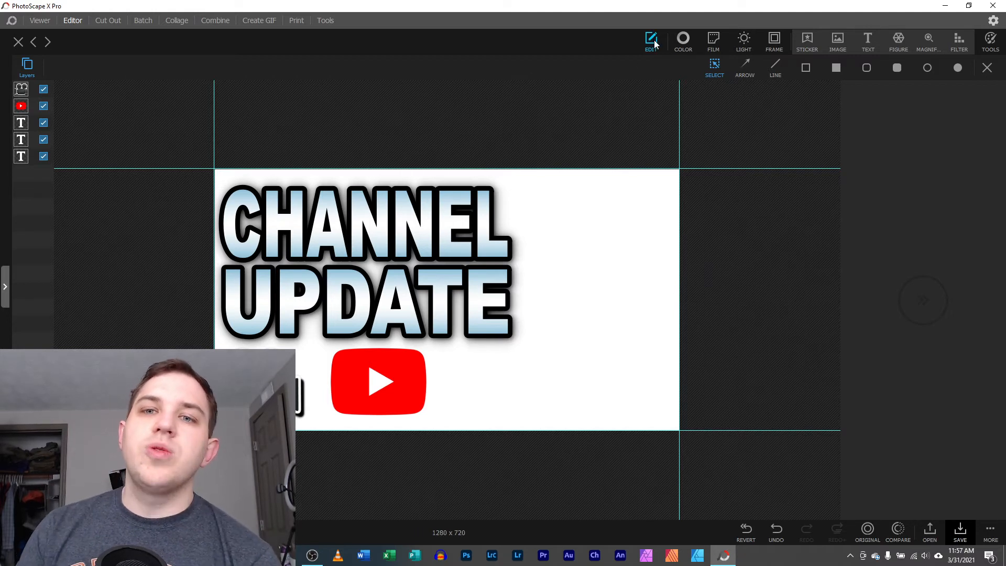
Step: Replace the white thumbnail base with the portrait photo IMG_3280
{"action": "left_click", "coordinate": [651, 40]}
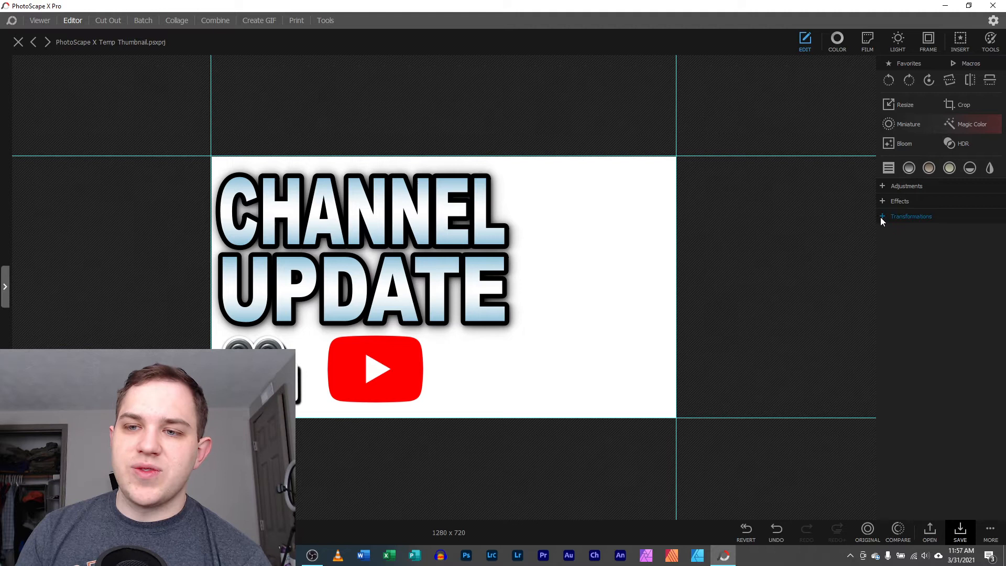
{"action": "left_click", "coordinate": [911, 216]}
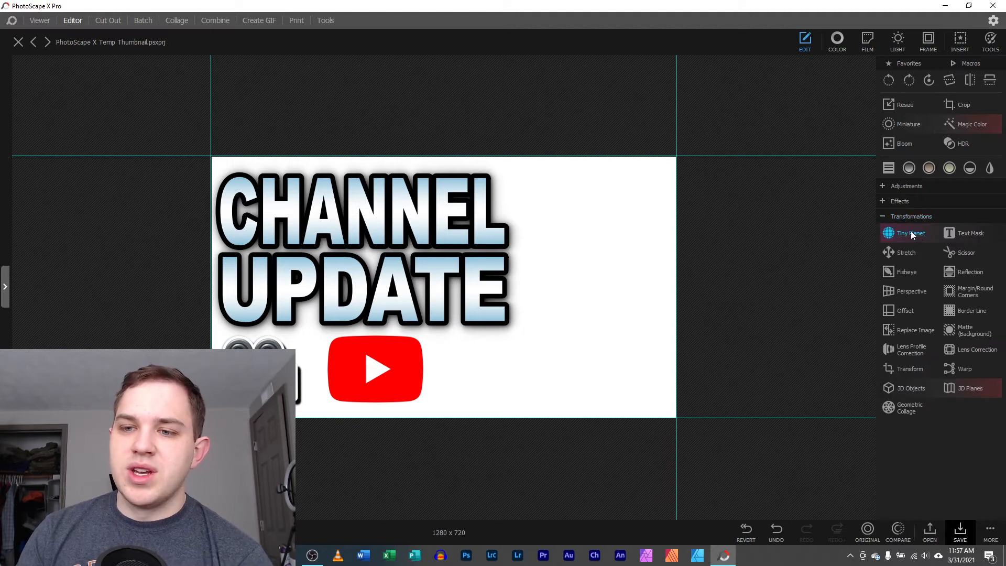
{"action": "left_click", "coordinate": [913, 329]}
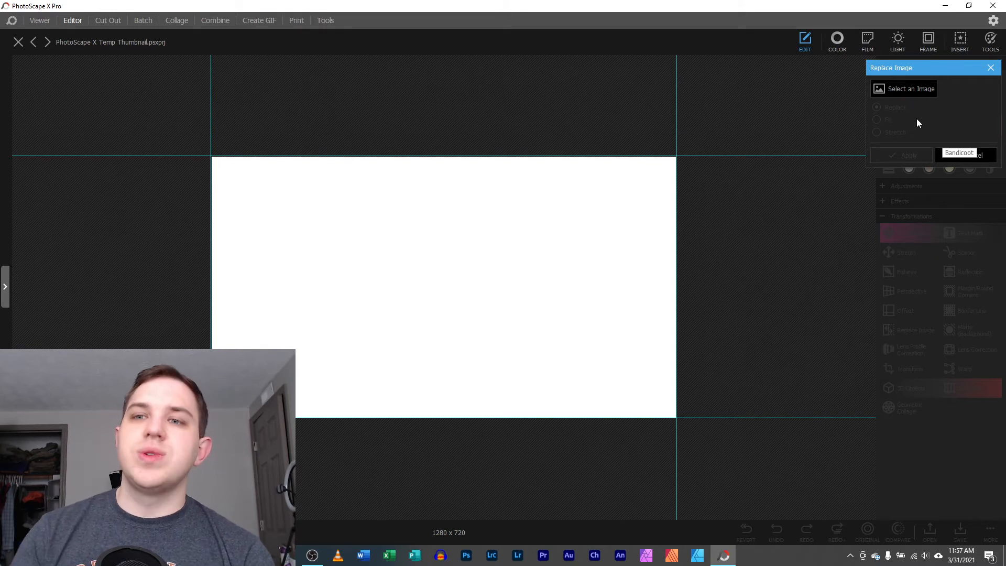
{"action": "left_click", "coordinate": [909, 88]}
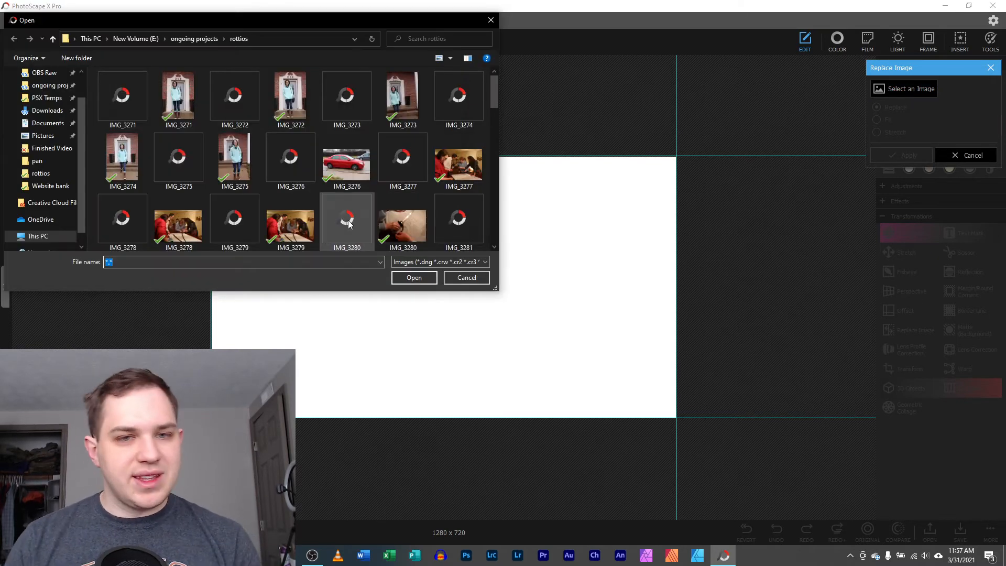
{"action": "left_click", "coordinate": [43, 94]}
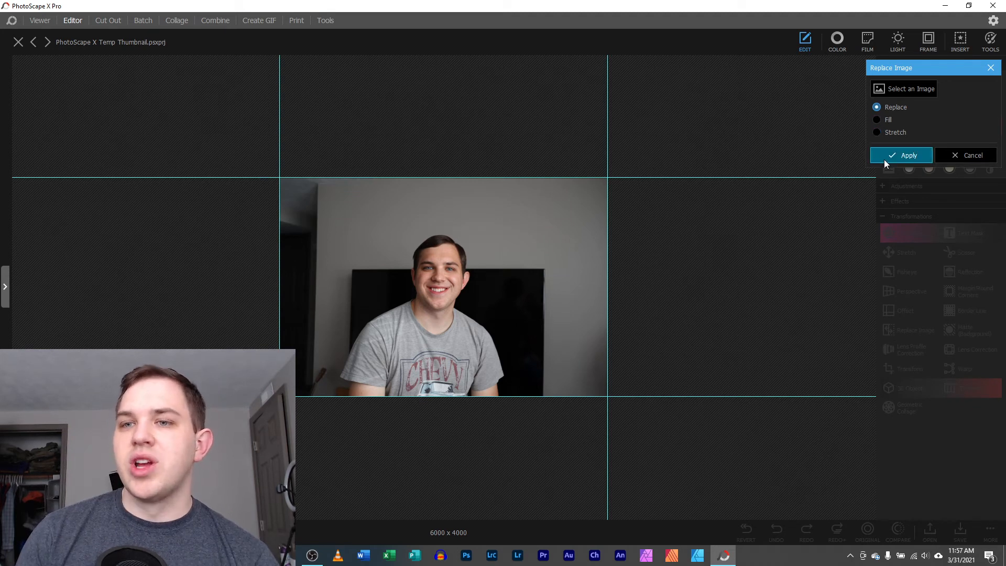
{"action": "left_click", "coordinate": [900, 154]}
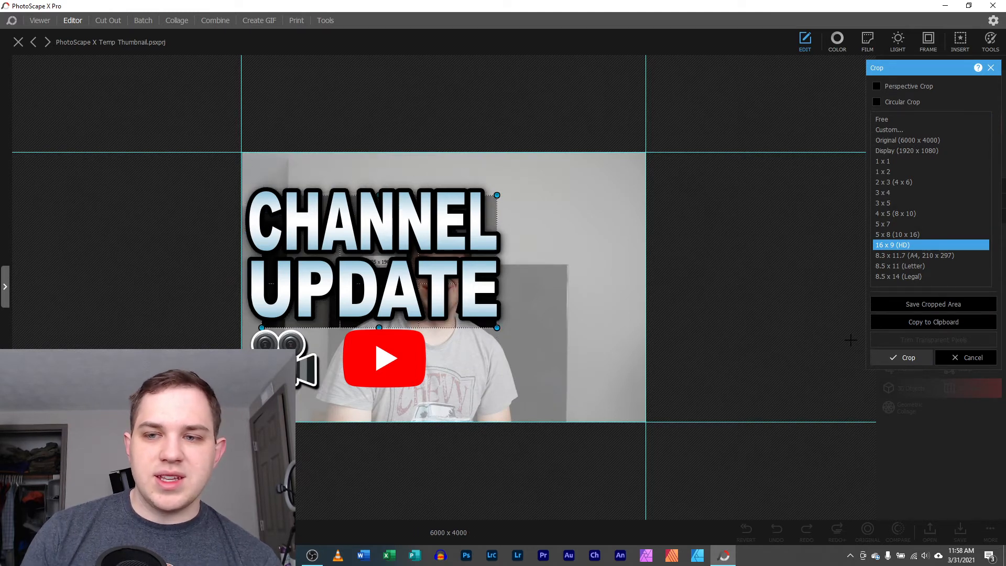
Step: Apply the 16:9 crop, shrink UPDATE under CHANNEL, and move the camera beside the YouTube logo
{"action": "left_click", "coordinate": [908, 357]}
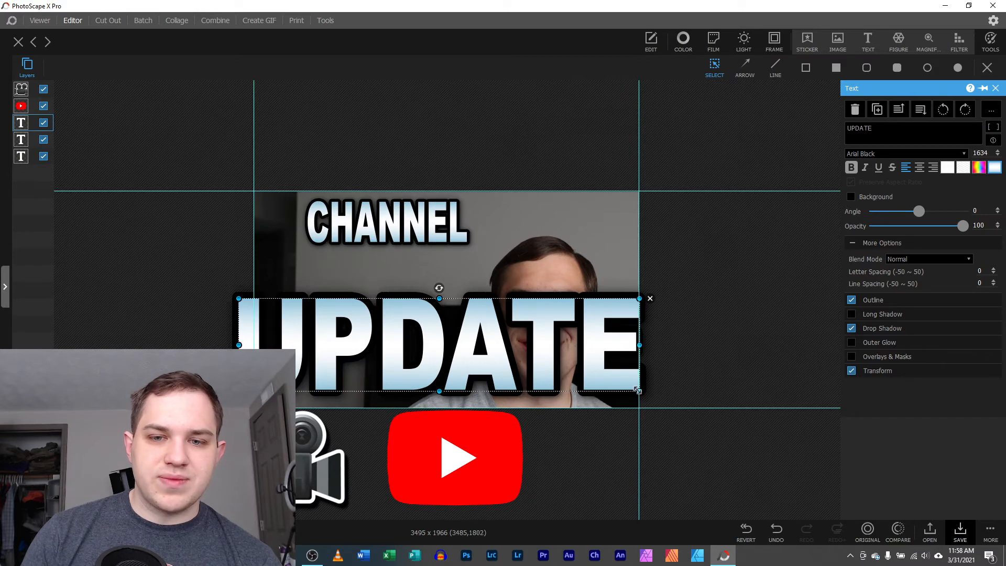
{"action": "left_click_drag", "start_coordinate": [638, 391], "coordinate": [433, 340]}
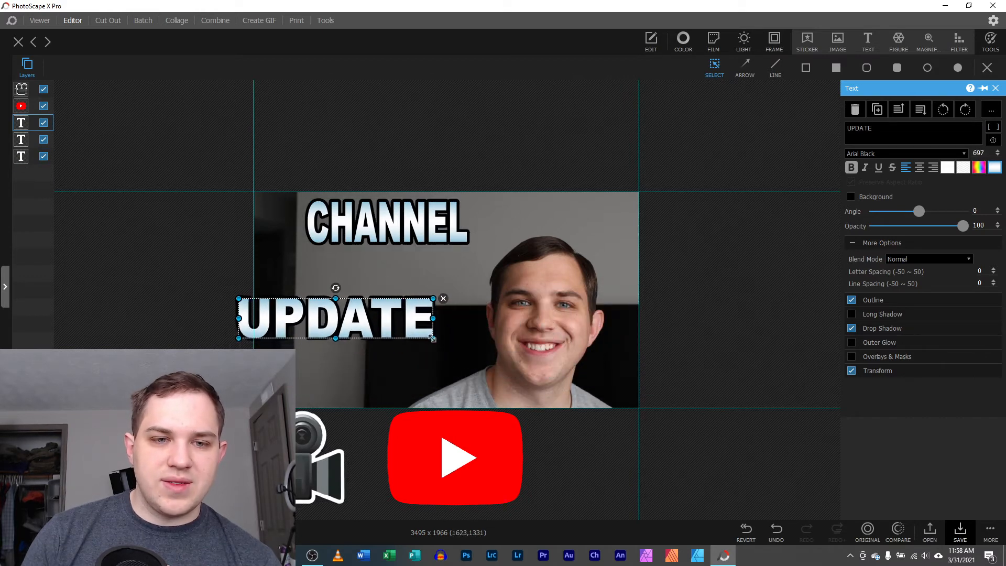
{"action": "left_click_drag", "start_coordinate": [334, 319], "coordinate": [396, 276]}
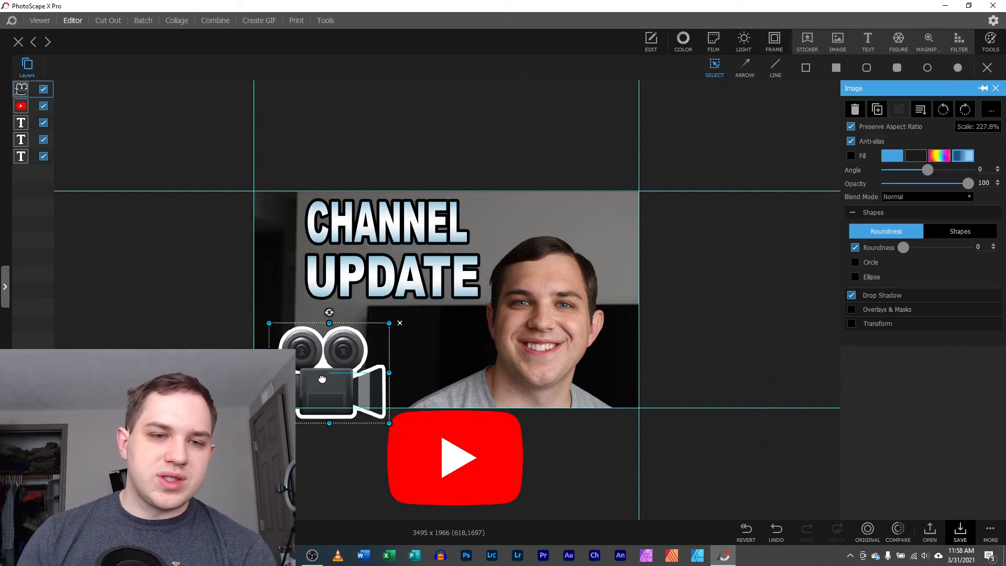
{"action": "left_click_drag", "start_coordinate": [388, 424], "coordinate": [374, 406]}
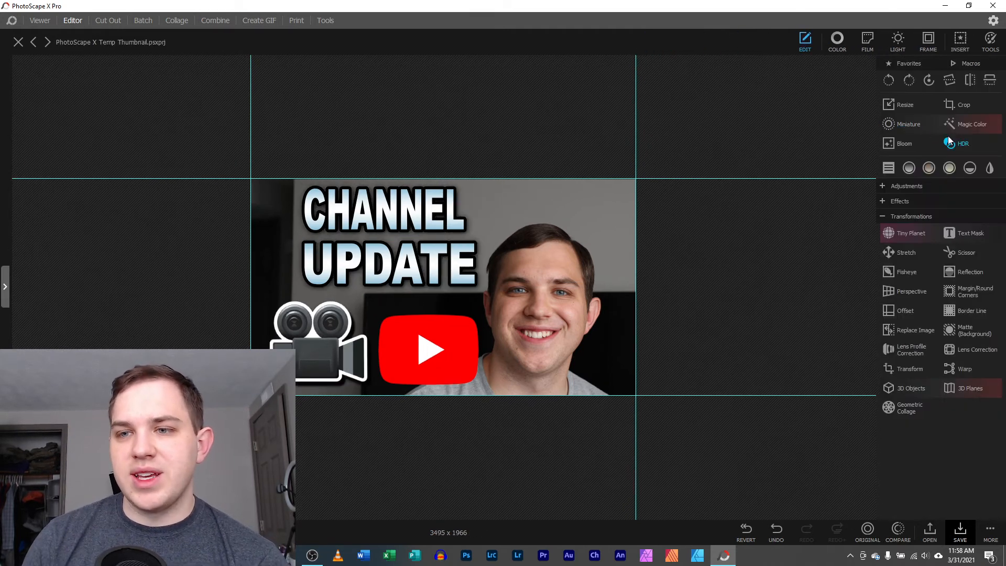
Step: Preview and discard Magic Color, glance at film looks, then open Straighten
{"action": "left_click", "coordinate": [971, 123]}
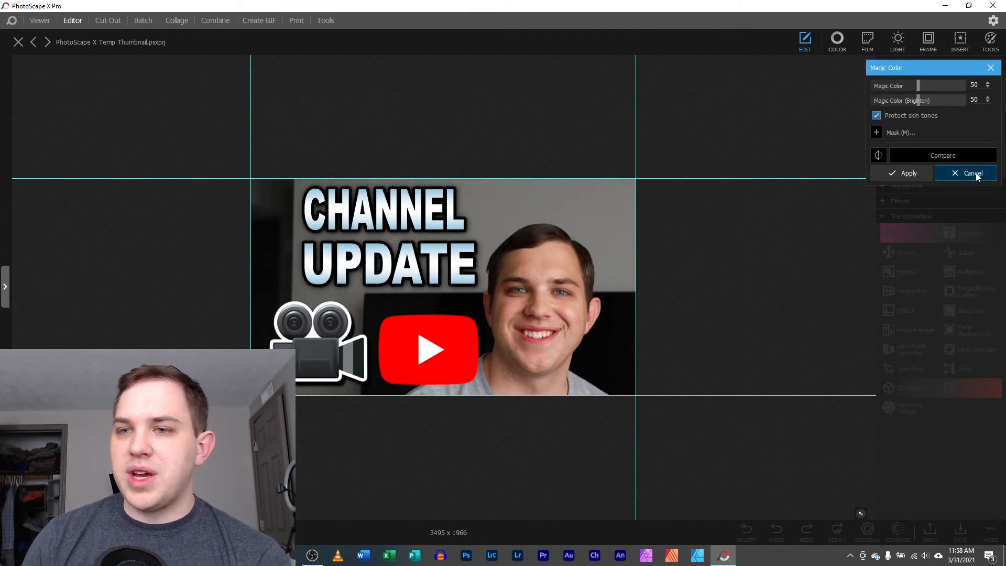
{"action": "left_click", "coordinate": [897, 40]}
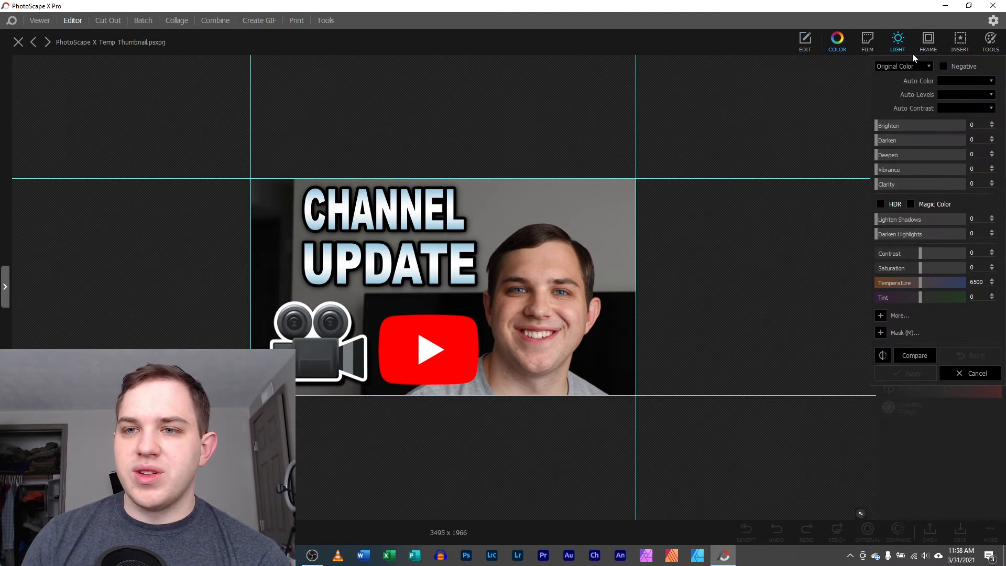
{"action": "left_click", "coordinate": [866, 41]}
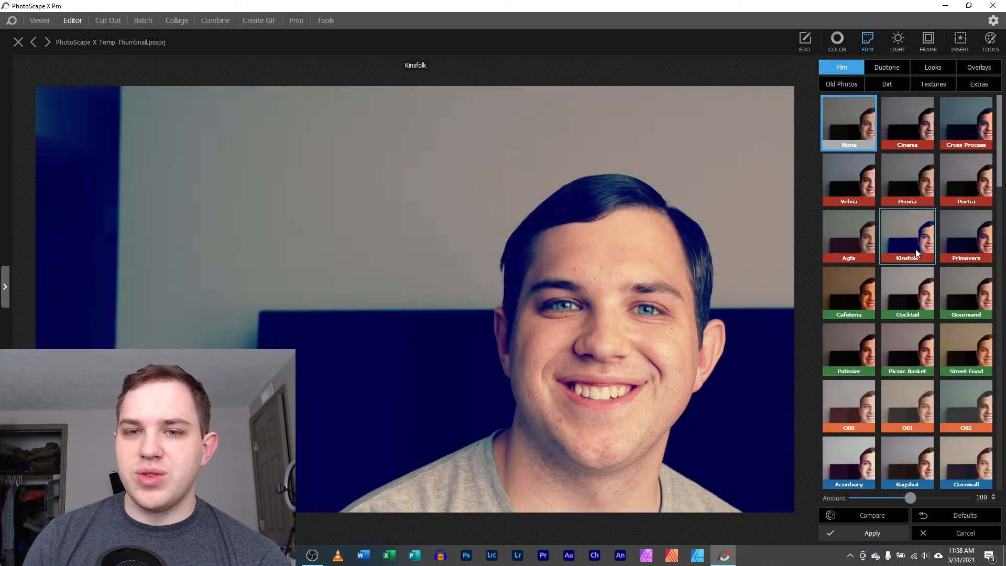
{"action": "left_click", "coordinate": [848, 349]}
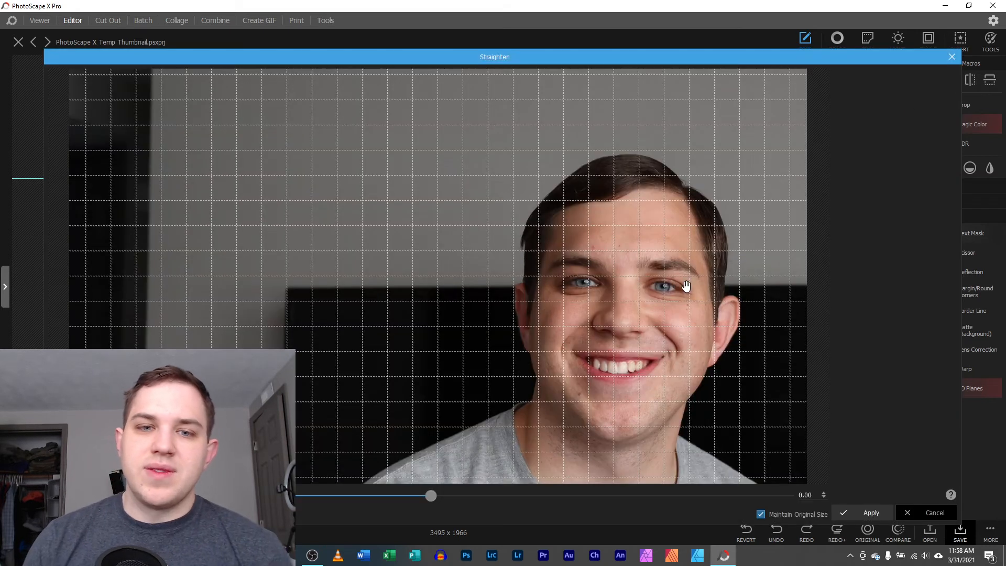
Step: Drag the Straighten slider to level the portrait at about 1.26 degrees
{"action": "left_click_drag", "start_coordinate": [429, 495], "coordinate": [460, 495]}
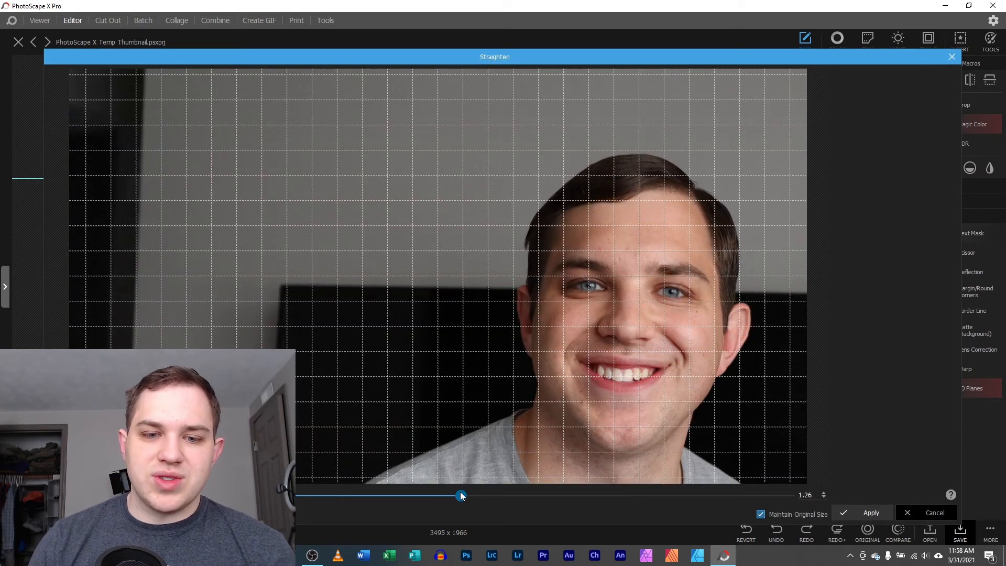
{"action": "left_click_drag", "start_coordinate": [460, 494], "coordinate": [357, 495]}
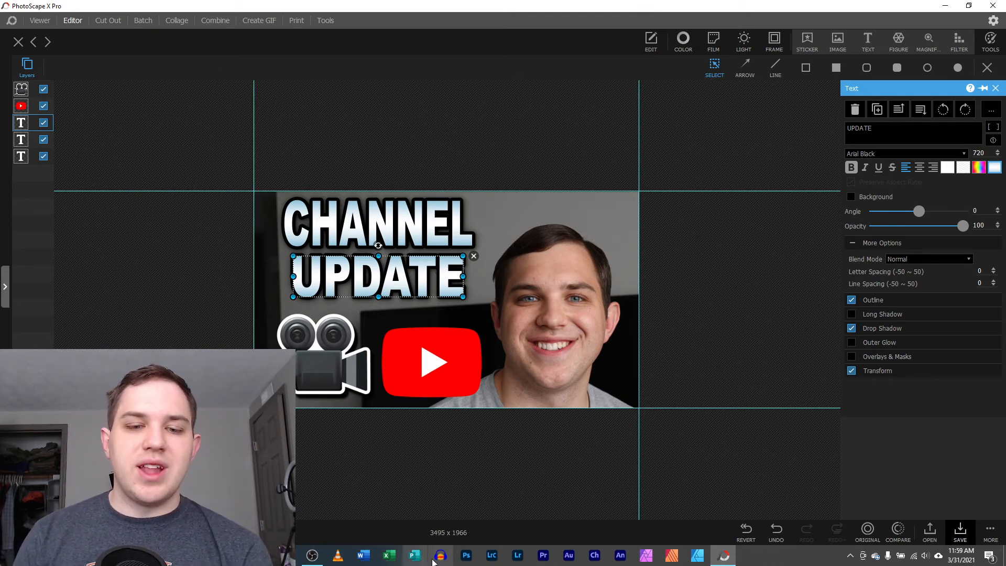
{"action": "mouse_move", "coordinate": [465, 554]}
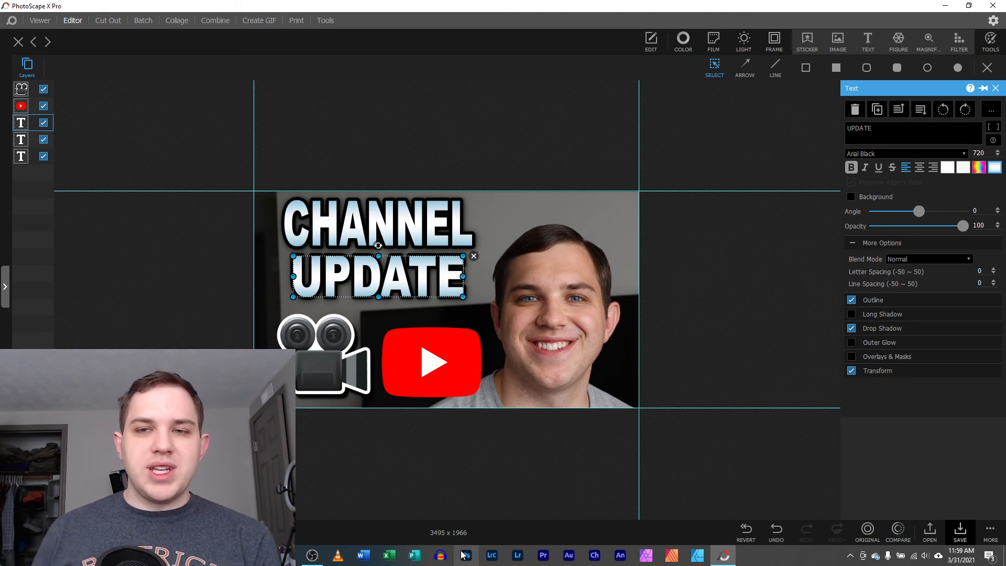
{"action": "mouse_move", "coordinate": [746, 532]}
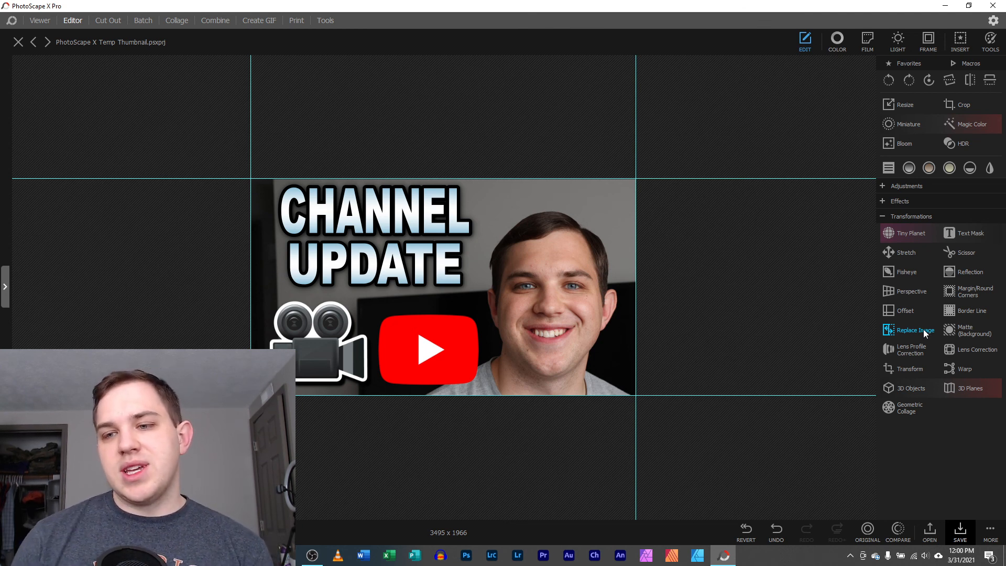
{"action": "mouse_move", "coordinate": [354, 273]}
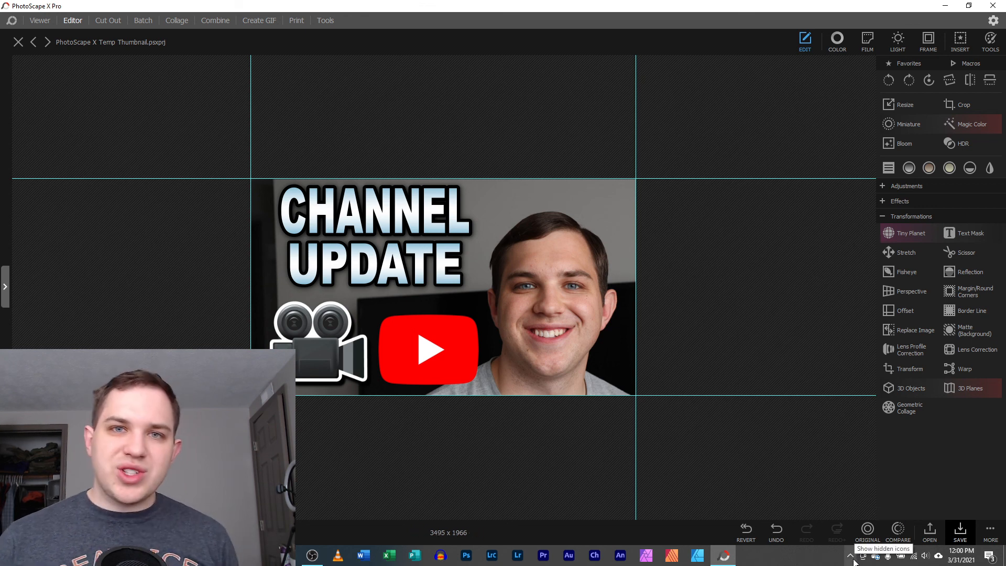
Step: Reveal the taskbar's hidden icons to stop the recording
{"action": "left_click", "coordinate": [849, 555]}
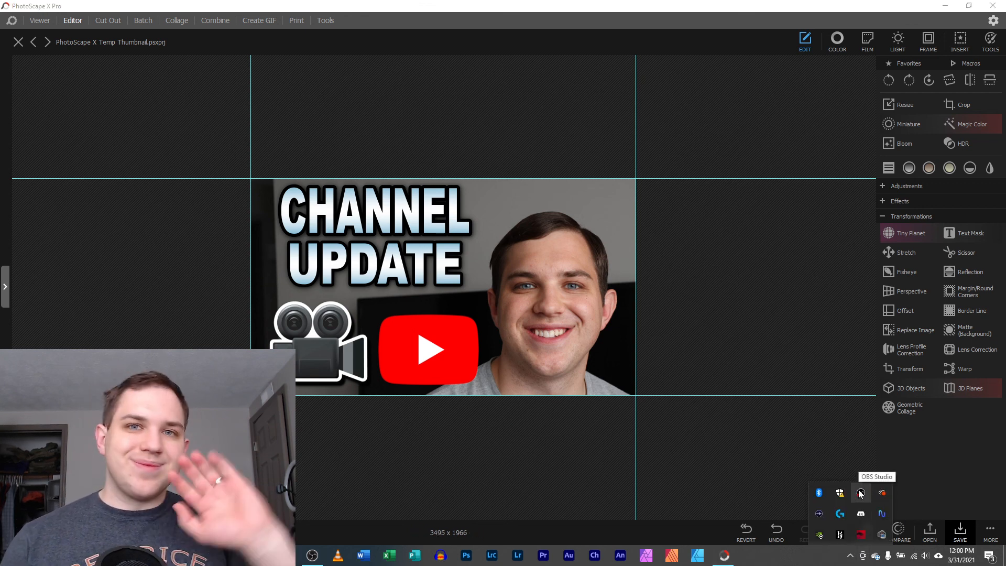